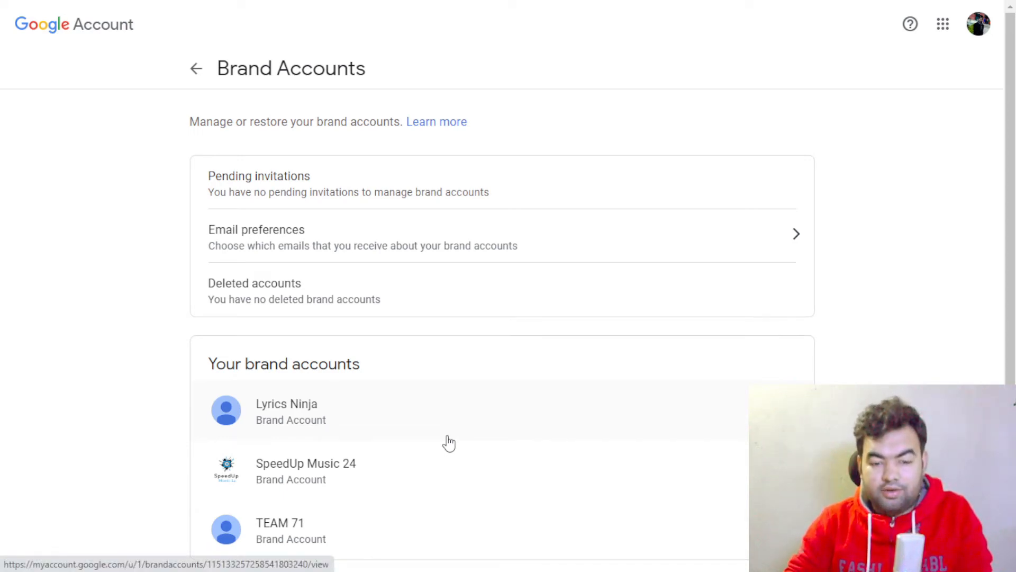
pyautogui.scroll(-3)
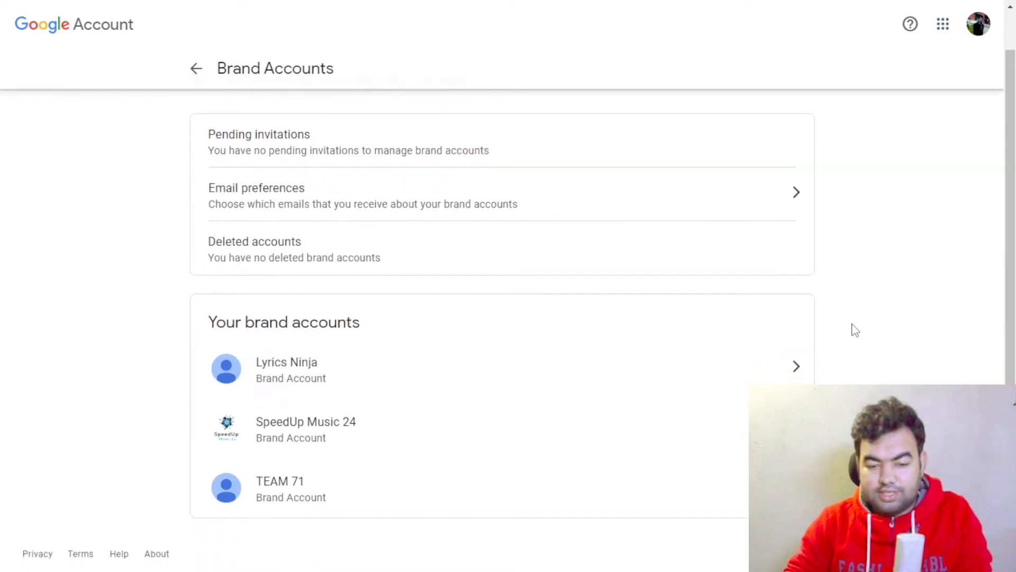
pyautogui.moveTo(332, 376)
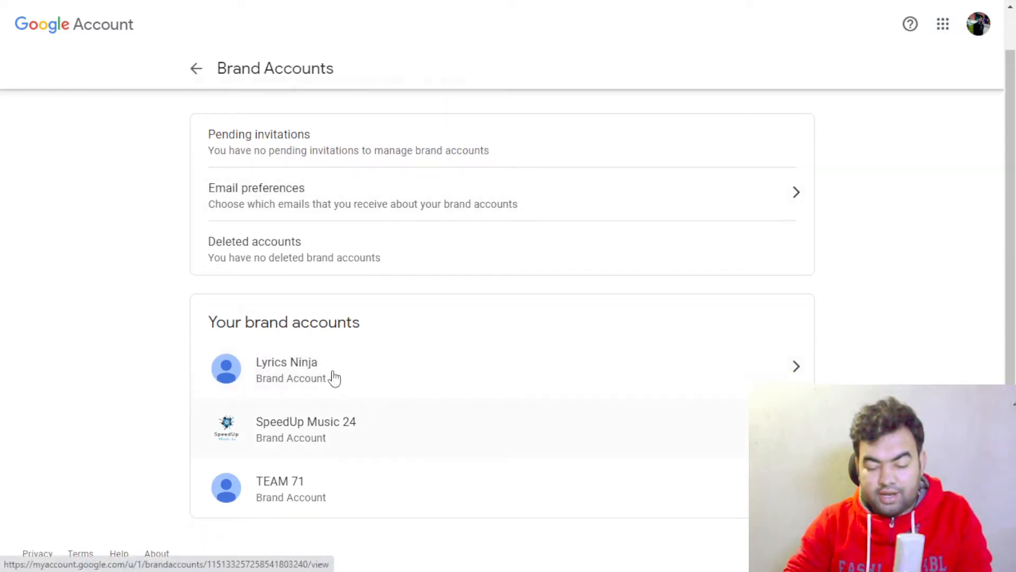
pyautogui.moveTo(622, 400)
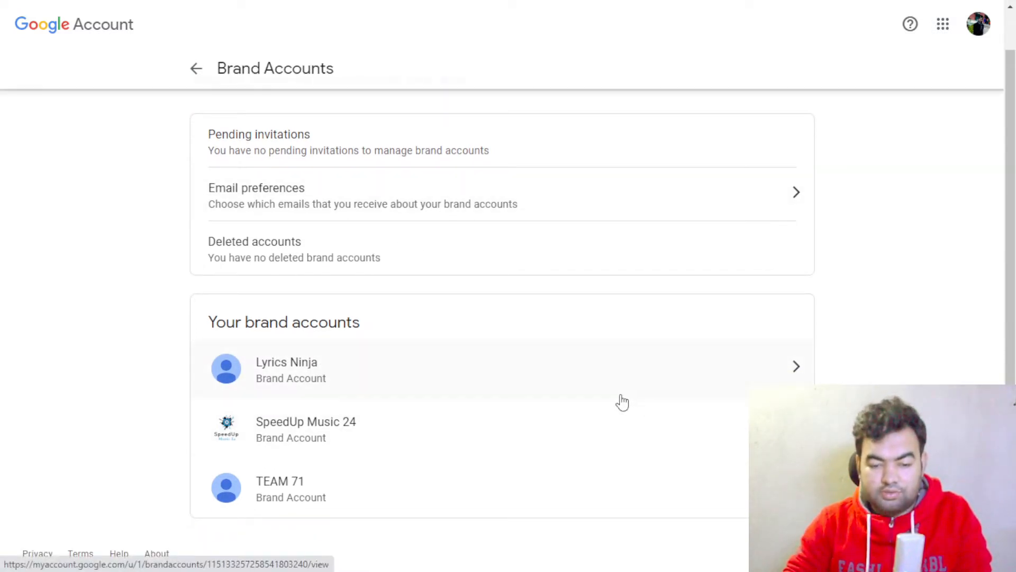
pyautogui.moveTo(359, 517)
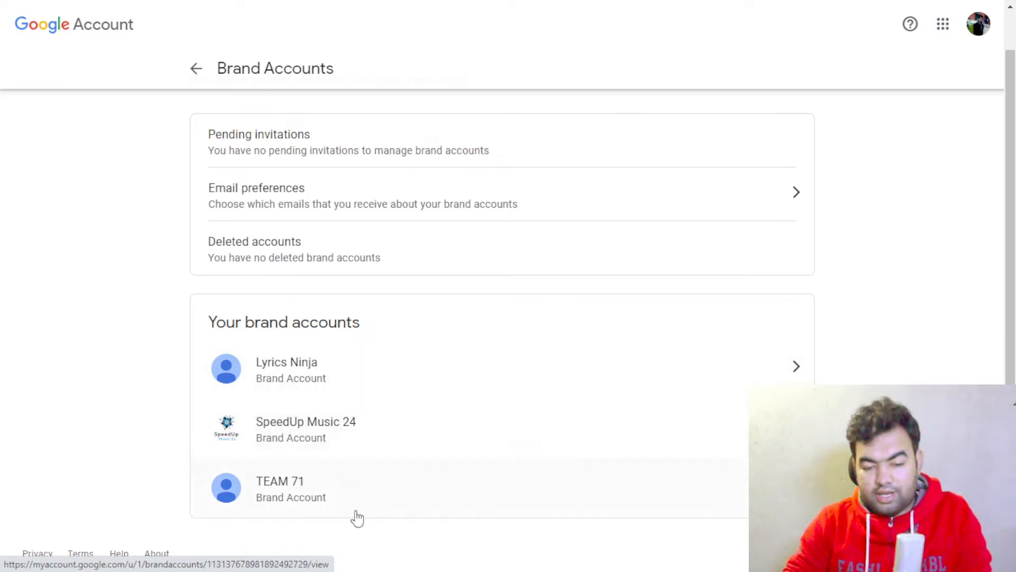
pyautogui.moveTo(822, 67)
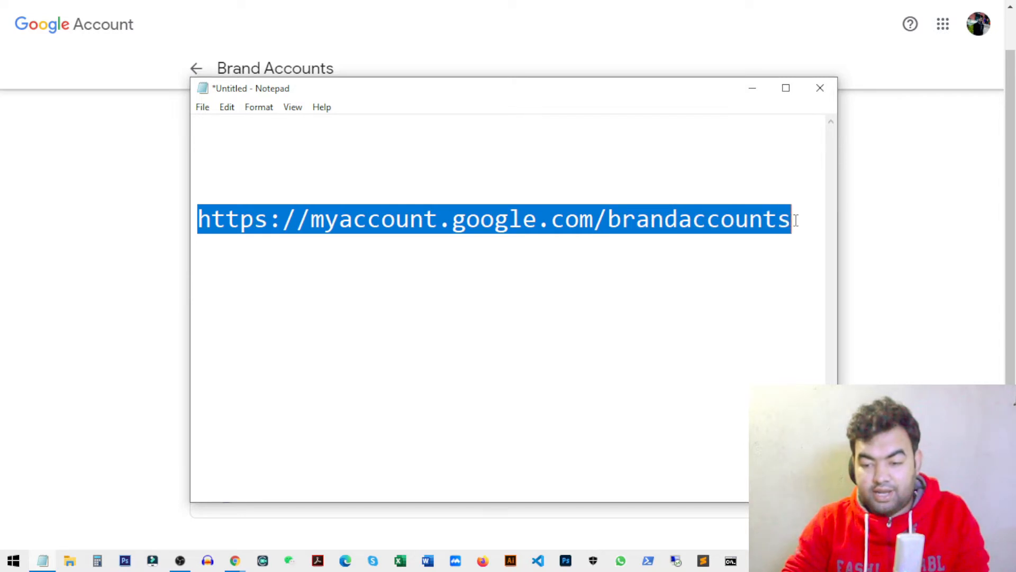
pyautogui.click(389, 240)
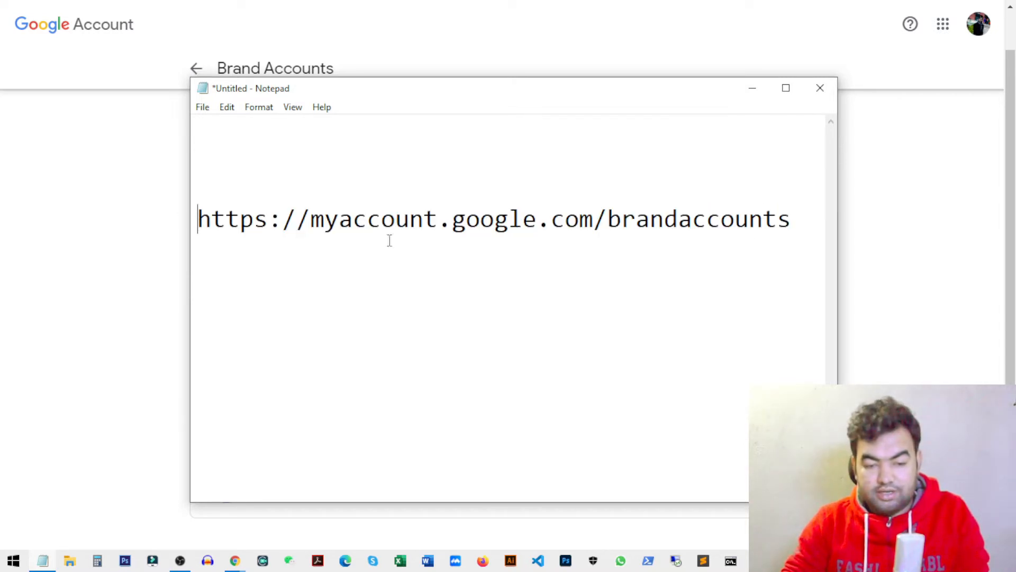
pyautogui.moveTo(467, 233)
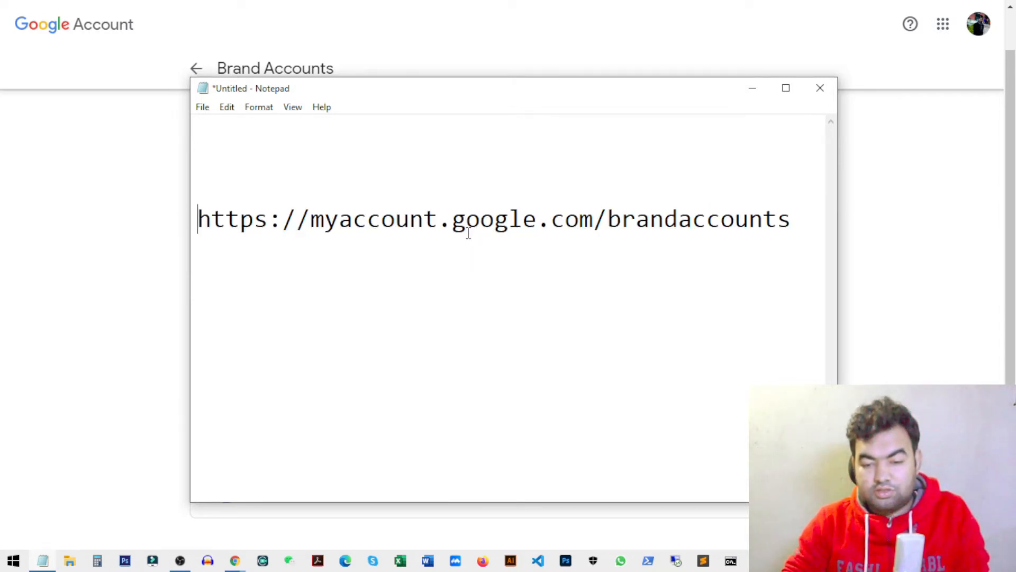
pyautogui.moveTo(905, 284)
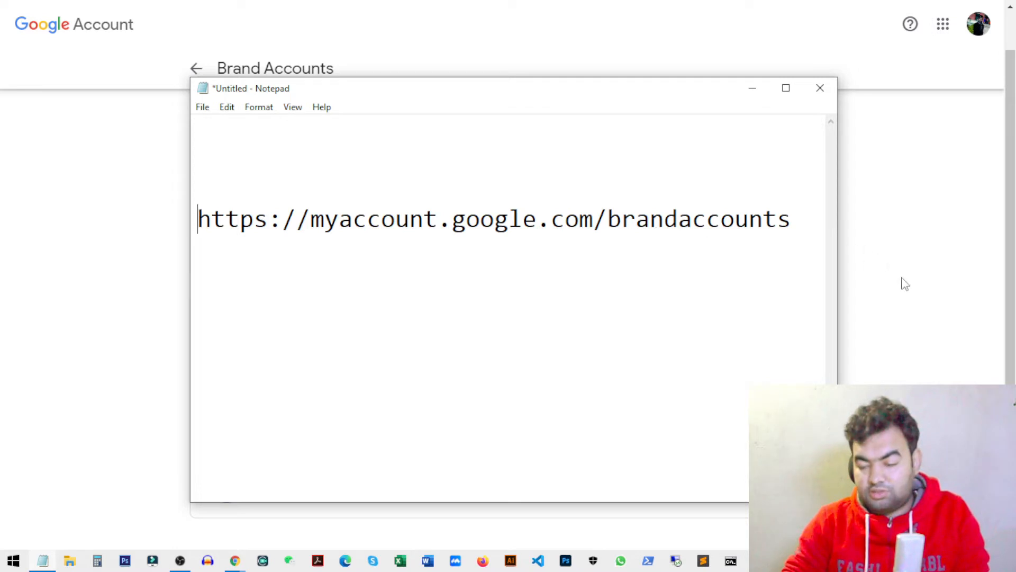
# Back on the Brand Accounts list, go into the Lyrics Ninja brand account details.
pyautogui.click(819, 88)
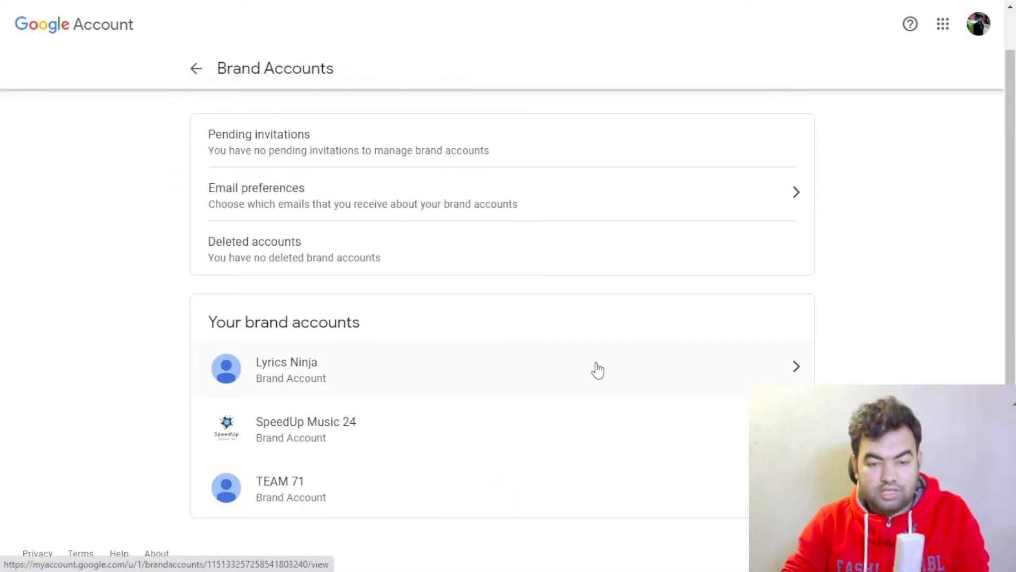
pyautogui.moveTo(569, 376)
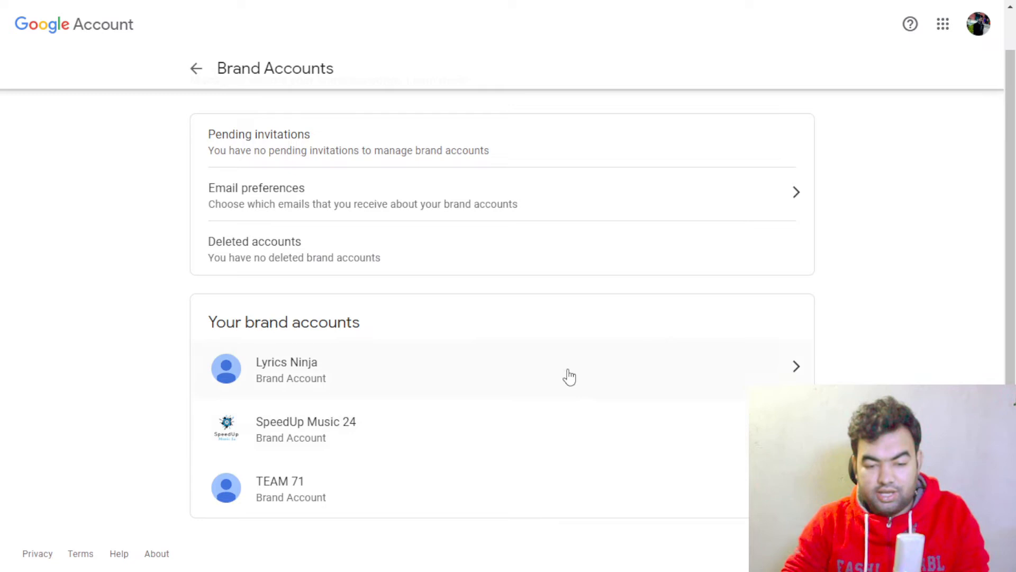
pyautogui.moveTo(439, 506)
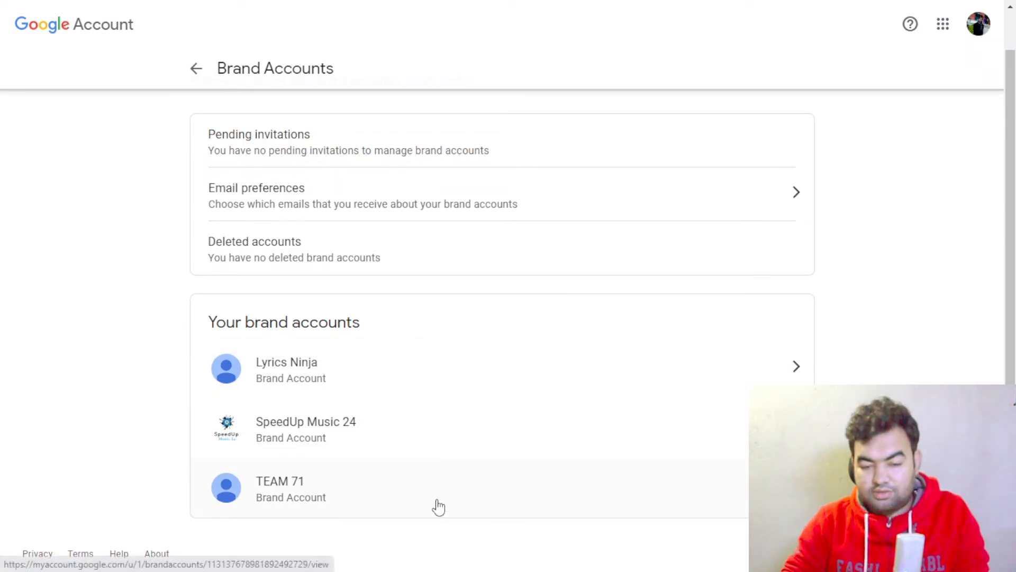
pyautogui.moveTo(264, 348)
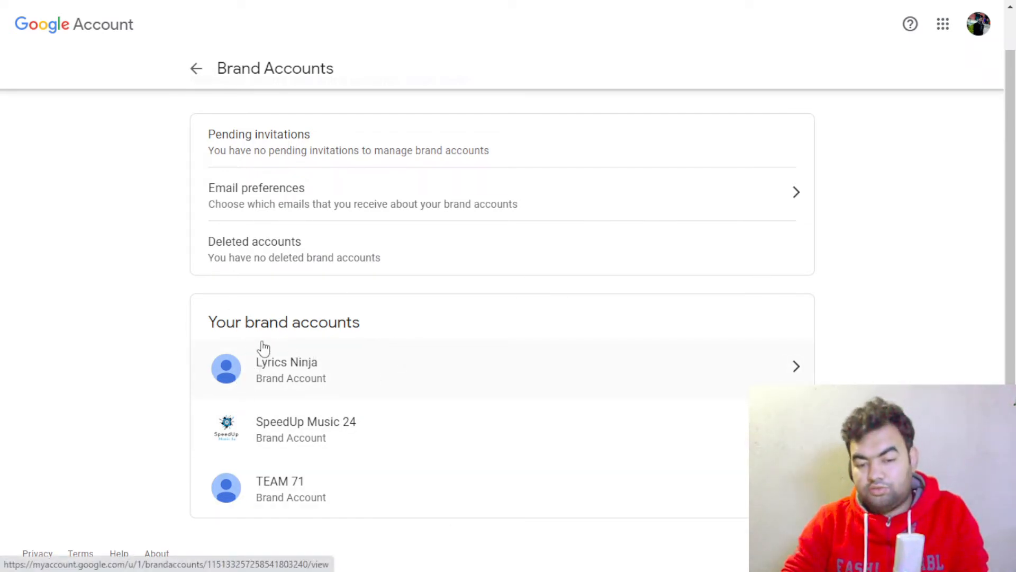
pyautogui.moveTo(818, 327)
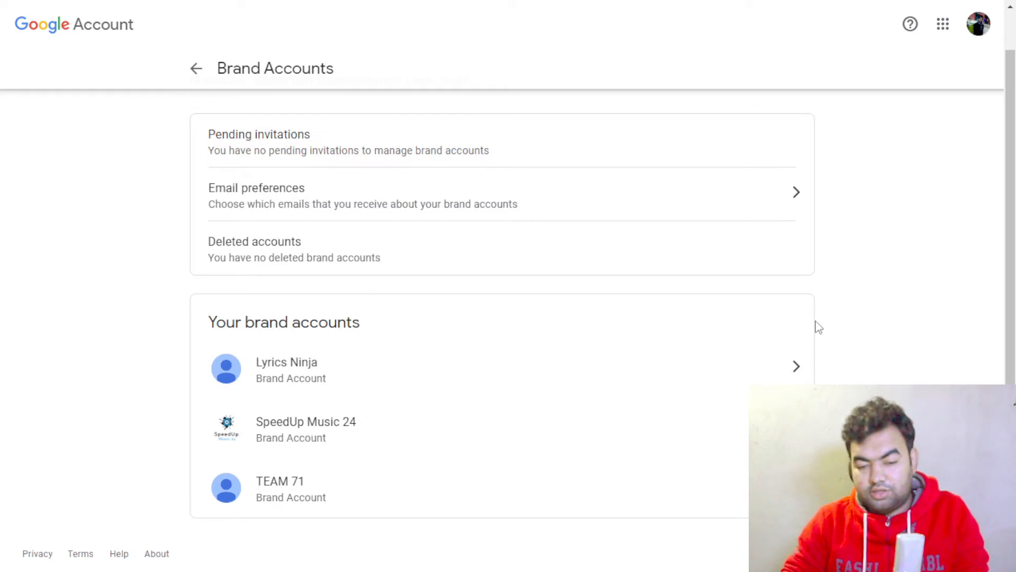
pyautogui.moveTo(371, 363)
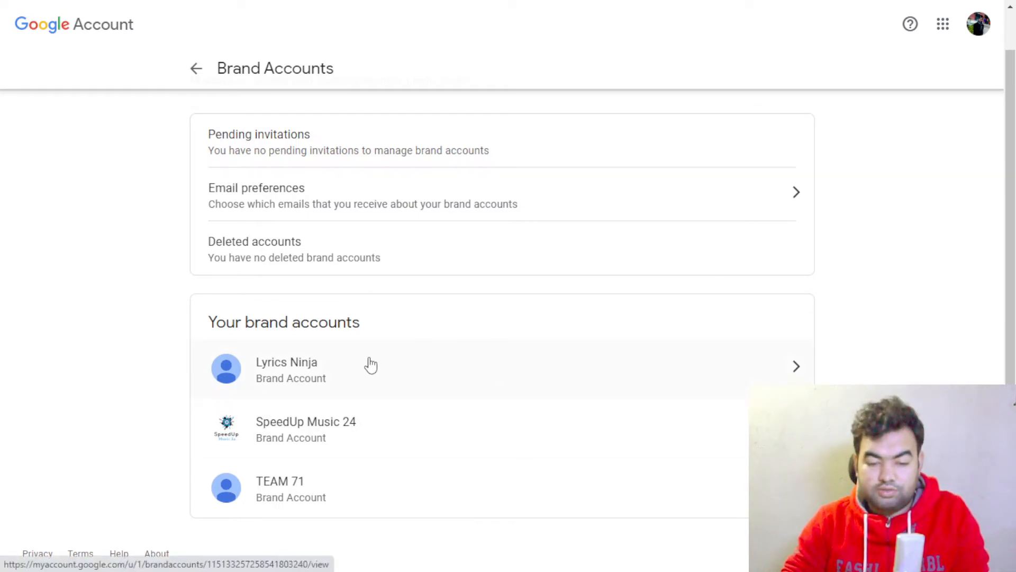
pyautogui.moveTo(275, 373)
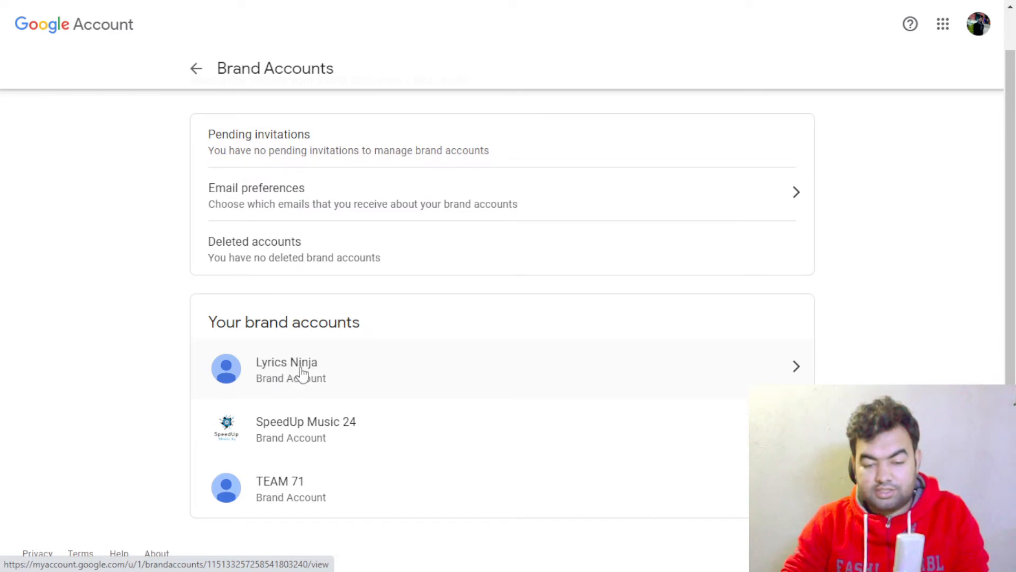
pyautogui.click(287, 369)
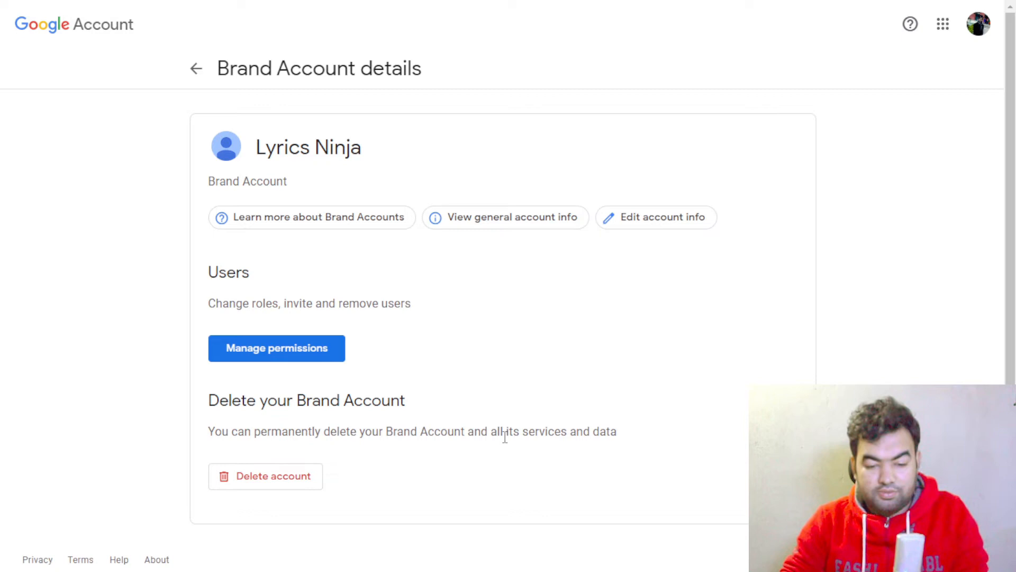
pyautogui.moveTo(305, 119)
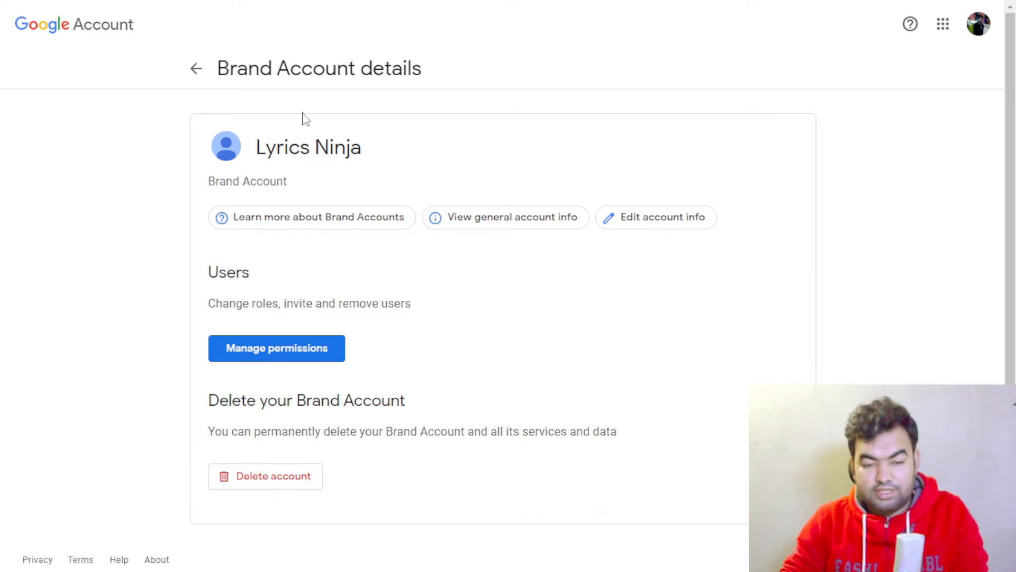
pyautogui.moveTo(467, 243)
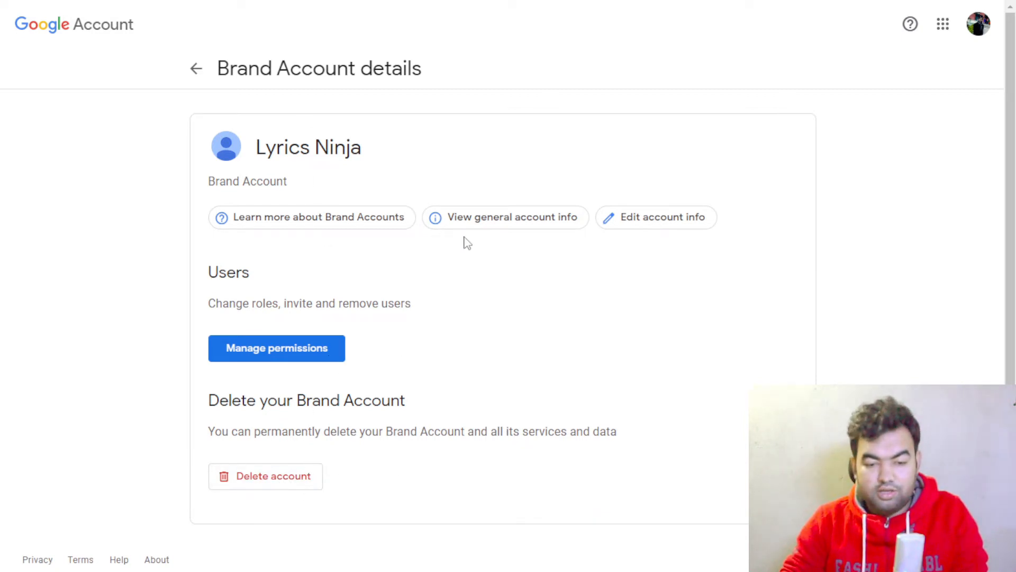
pyautogui.moveTo(272, 480)
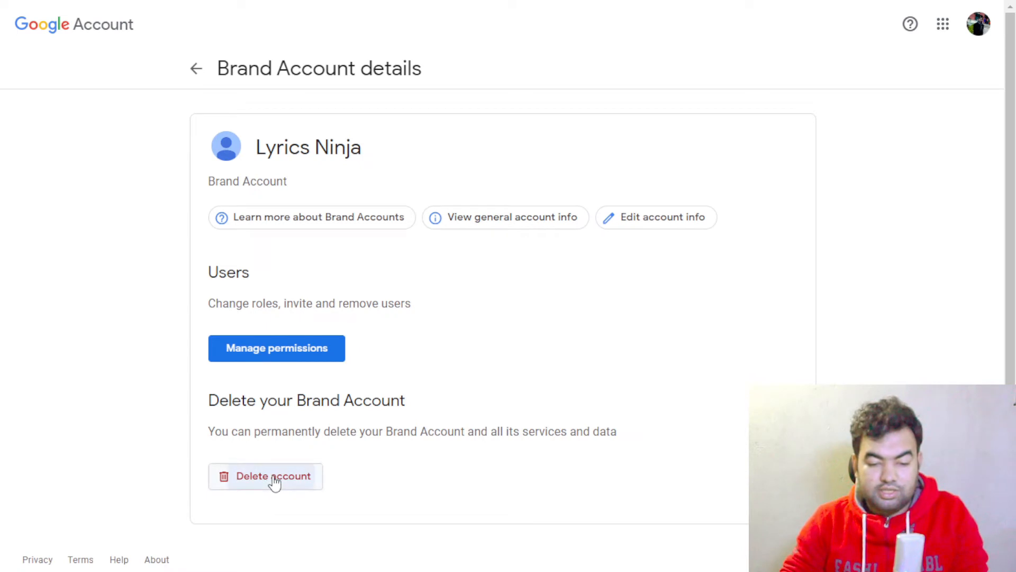
# Choose 'Delete account' for Lyrics Ninja, reaching the password verification page.
pyautogui.click(266, 476)
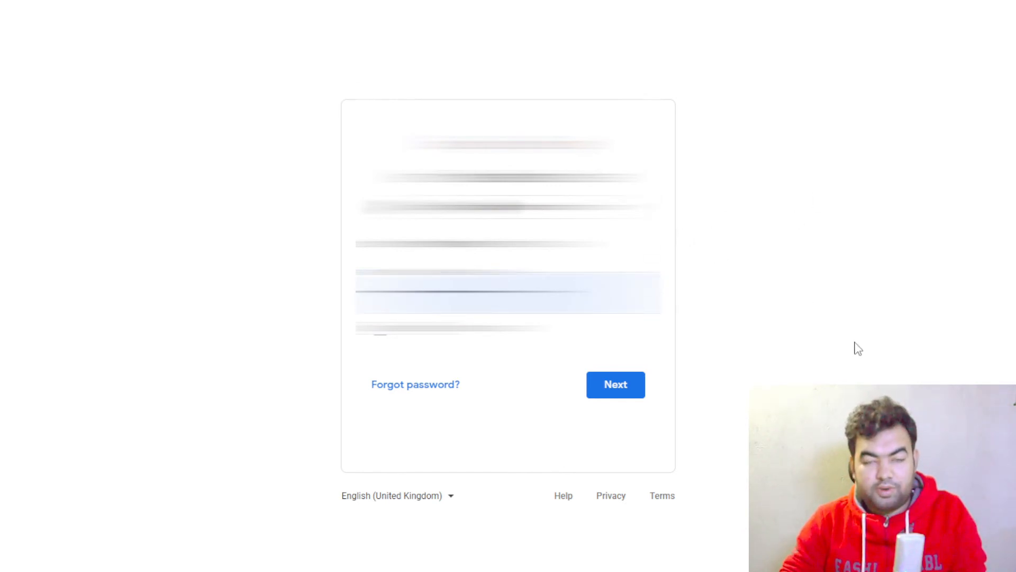
# Submit the account password to reach the Delete Lyrics Ninja warning page.
pyautogui.click(614, 384)
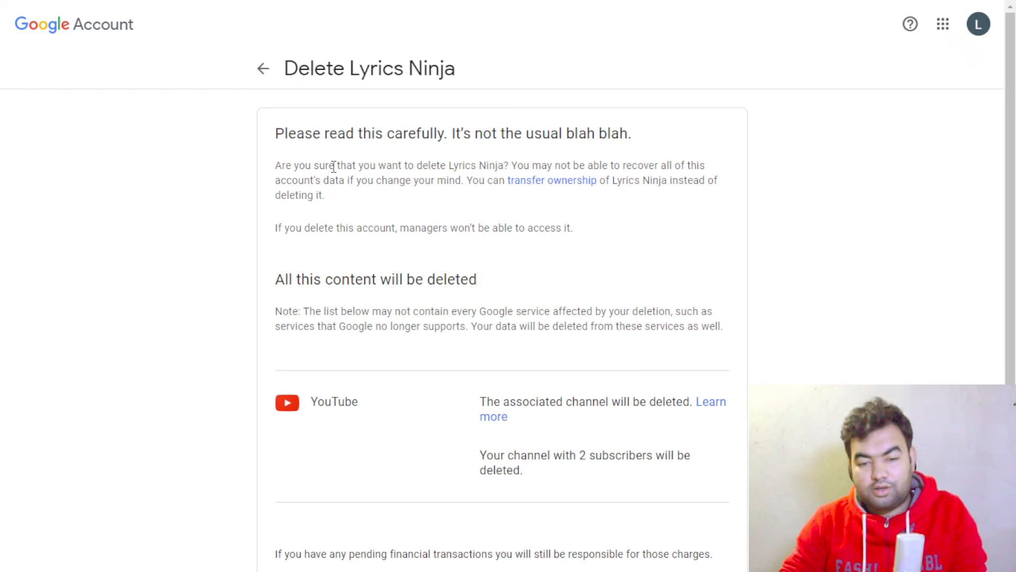
pyautogui.moveTo(433, 279)
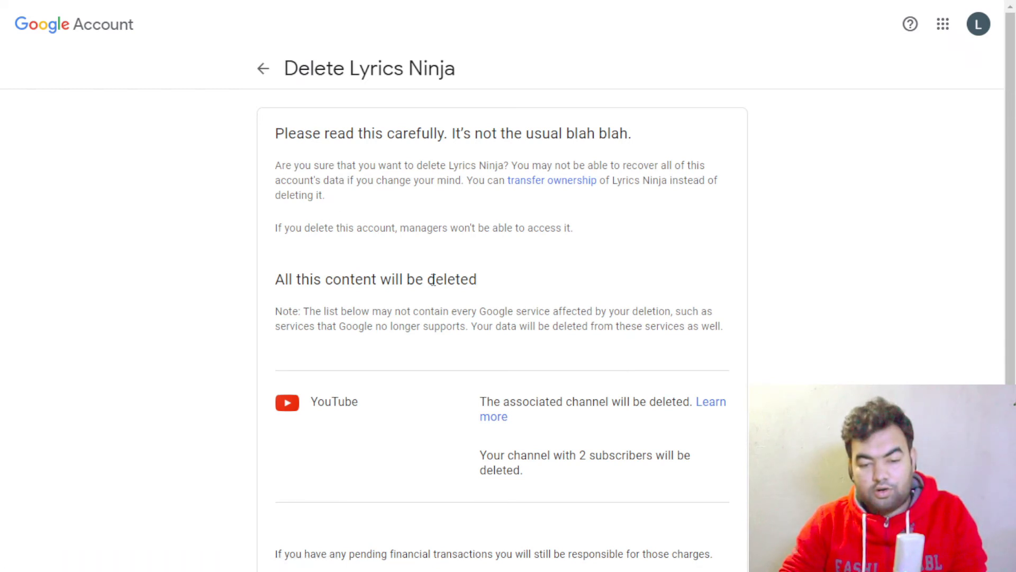
# Agree to the deletion acknowledgement and confirm Delete Account, removing Lyrics Ninja.
pyautogui.scroll(-3)
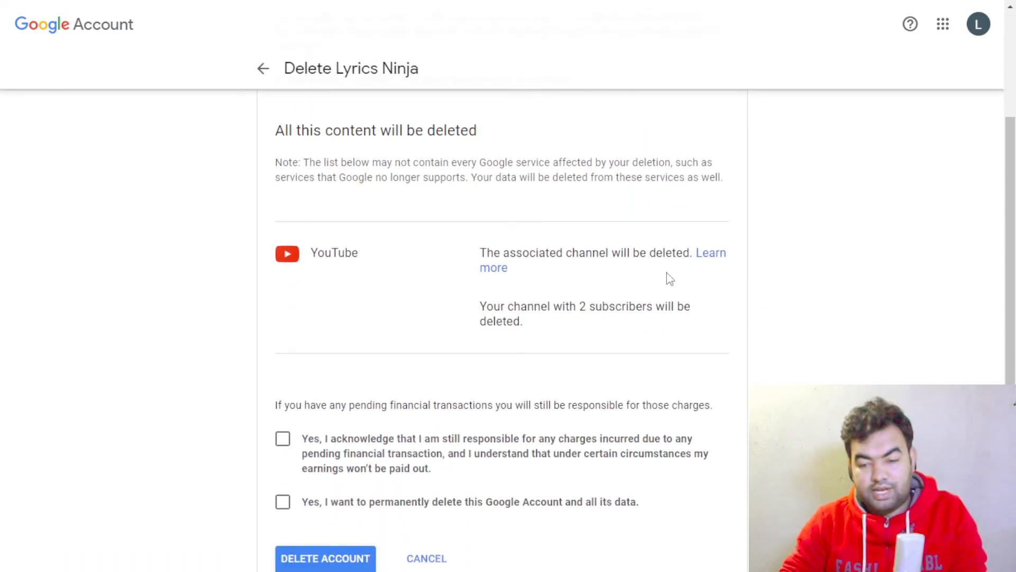
pyautogui.moveTo(741, 348)
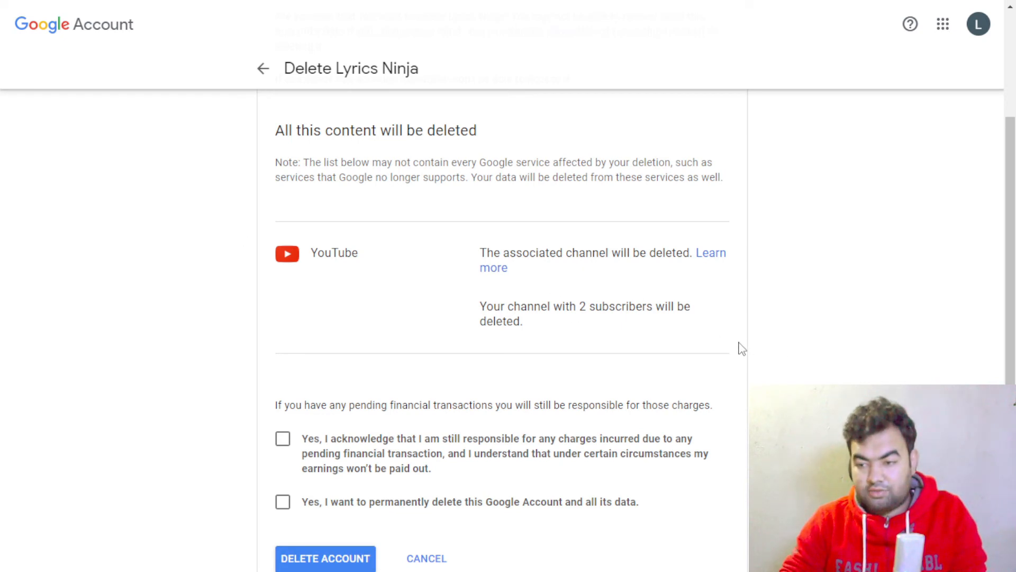
pyautogui.moveTo(550, 256)
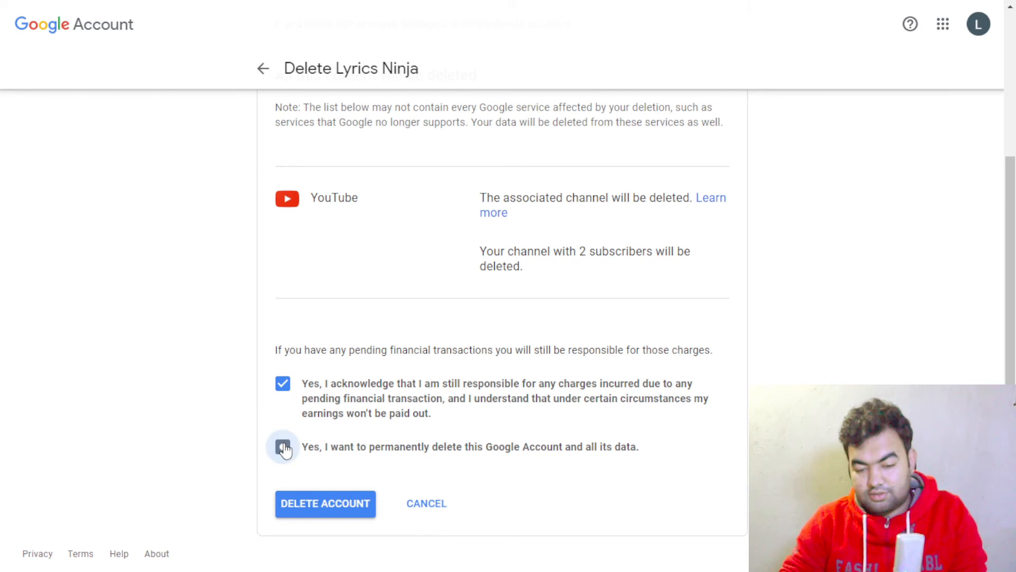
pyautogui.click(281, 447)
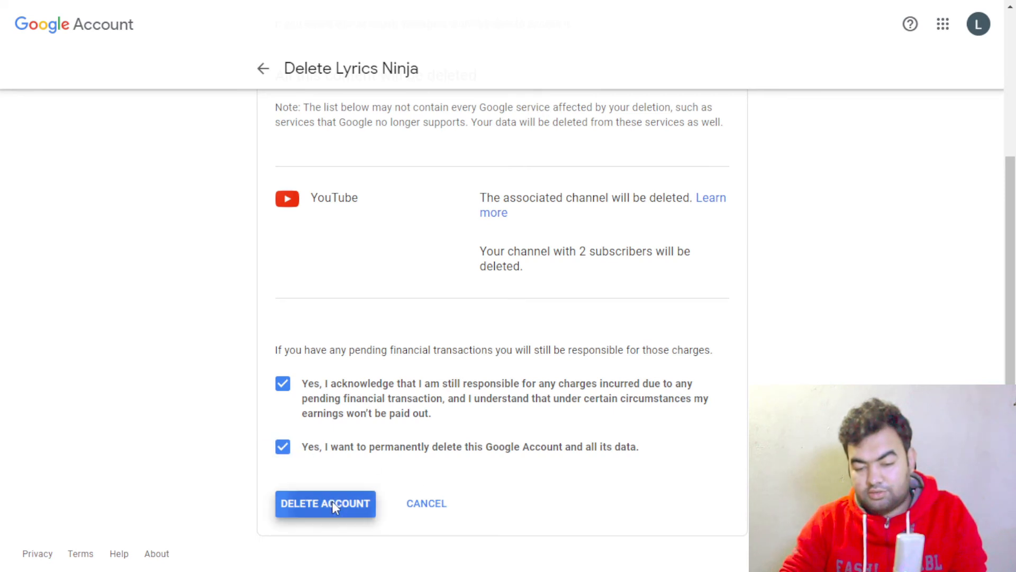
pyautogui.click(325, 502)
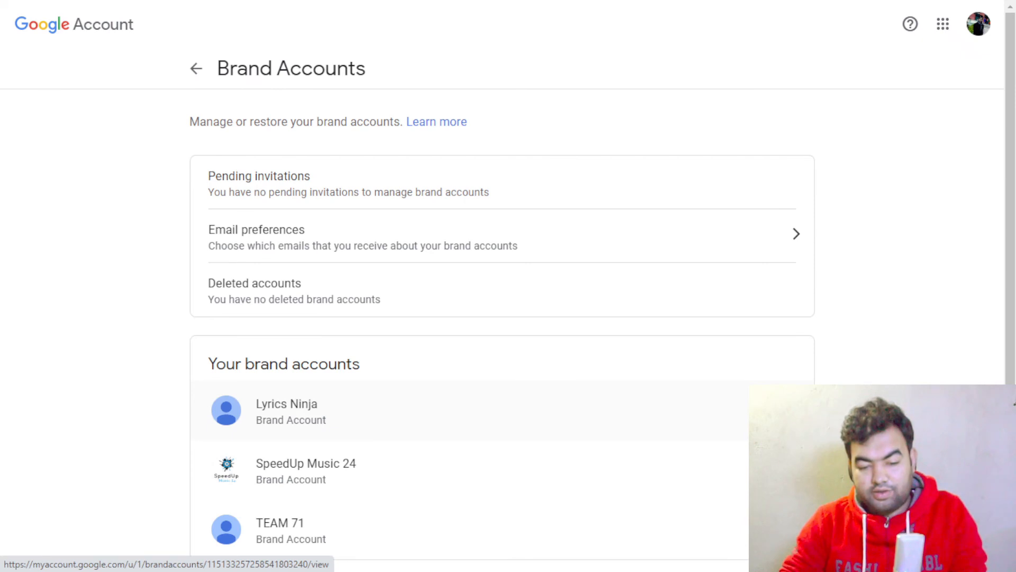
pyautogui.scroll(-3)
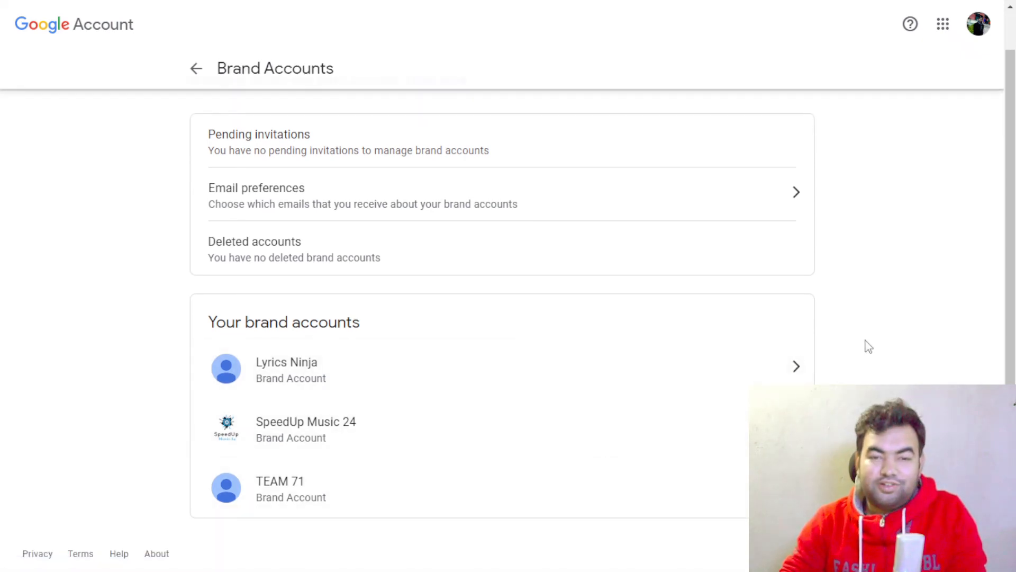
pyautogui.moveTo(198, 397)
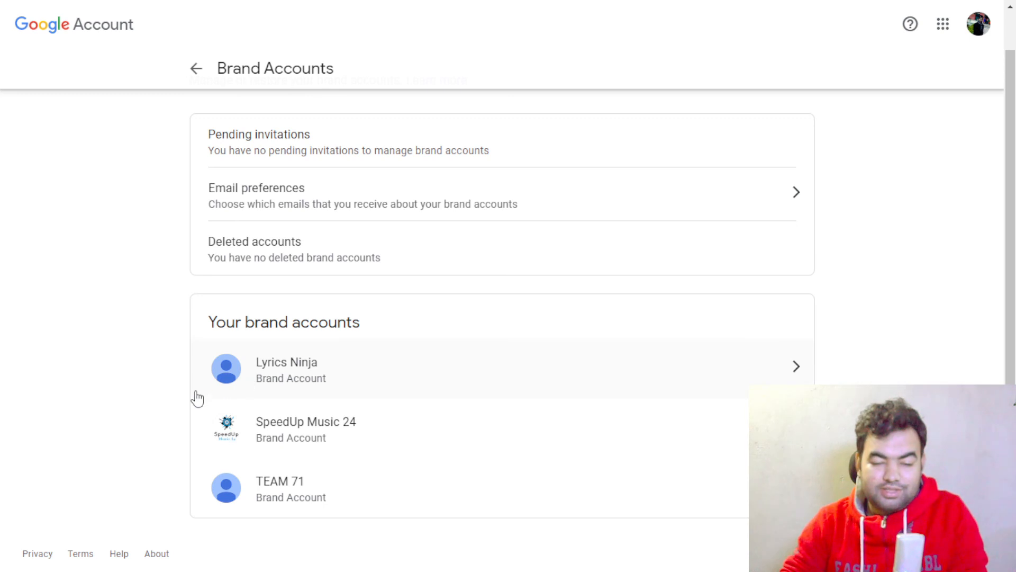
pyautogui.moveTo(900, 370)
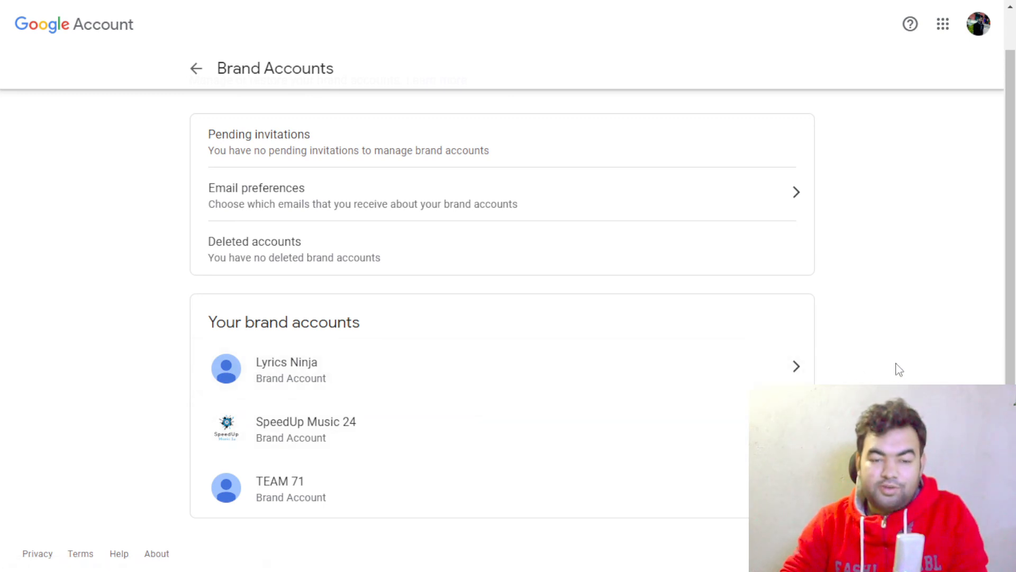
pyautogui.moveTo(888, 362)
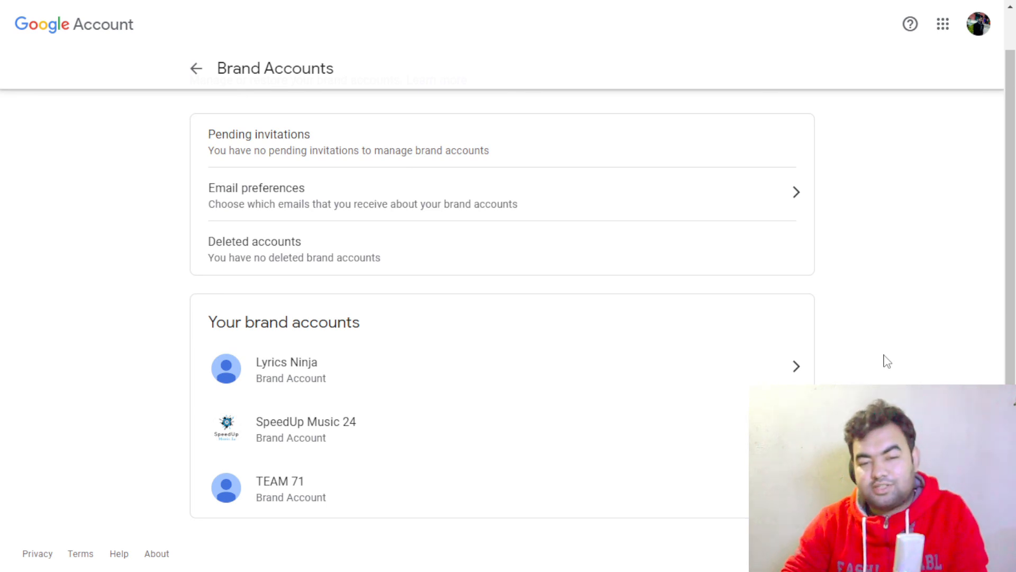
pyautogui.moveTo(902, 360)
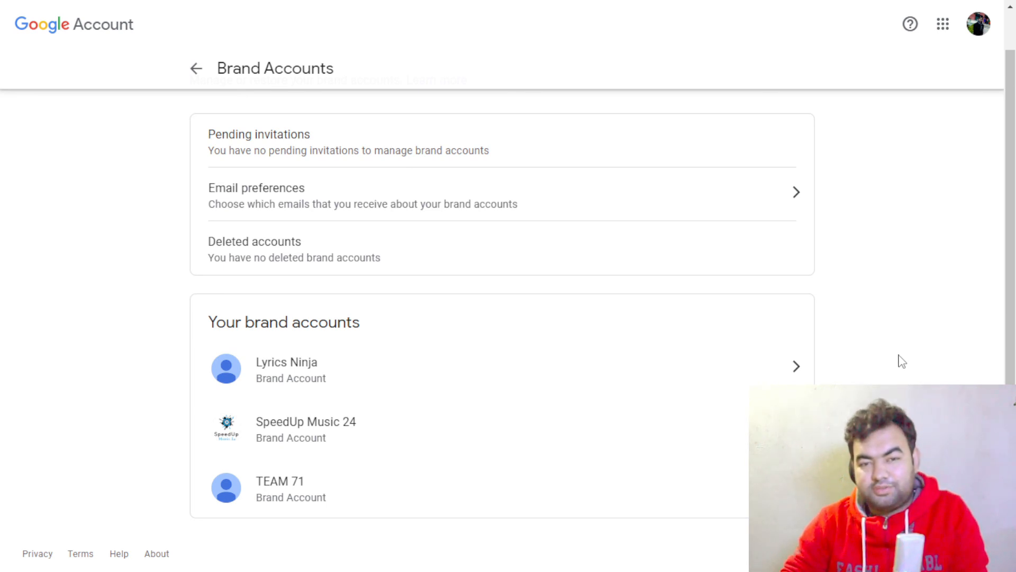